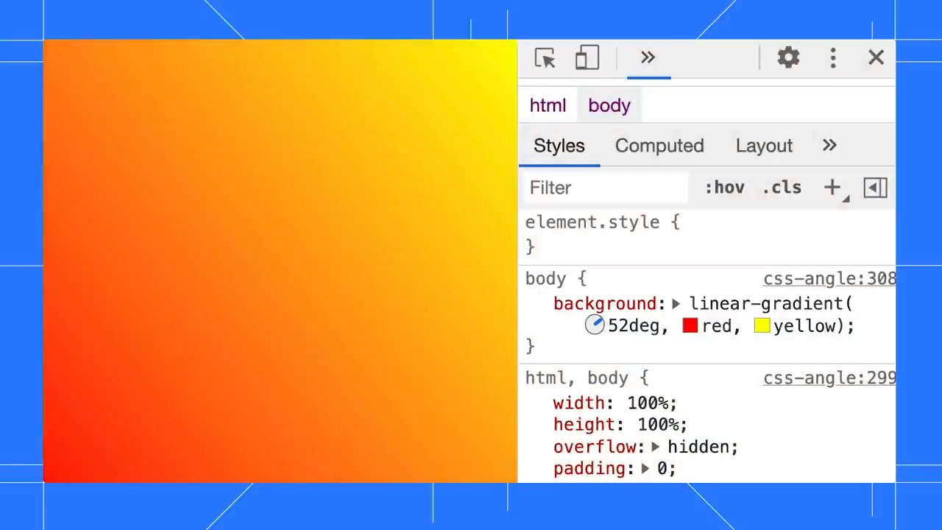
- Use the angle clock to rotate the body gradient from 52deg to 90deg
{"action": "left_click", "coordinate": [536, 305]}
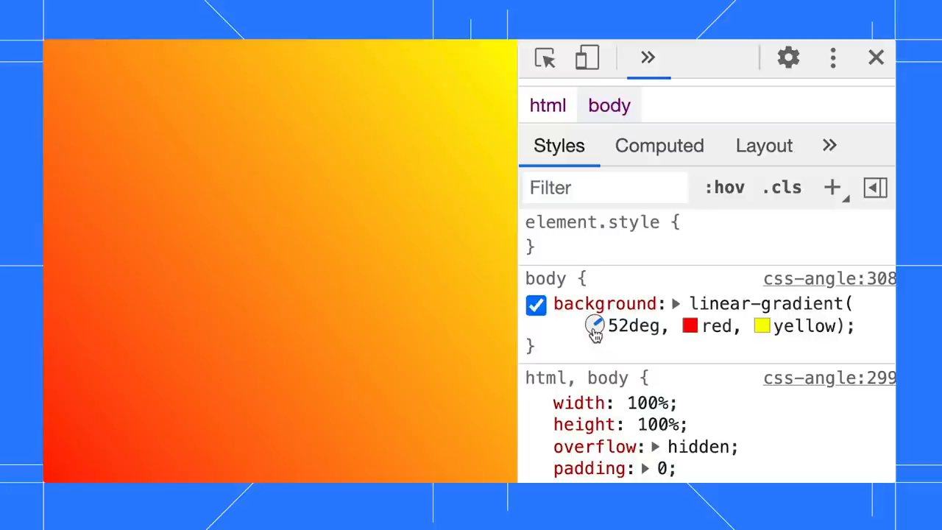
{"action": "left_click", "coordinate": [595, 325]}
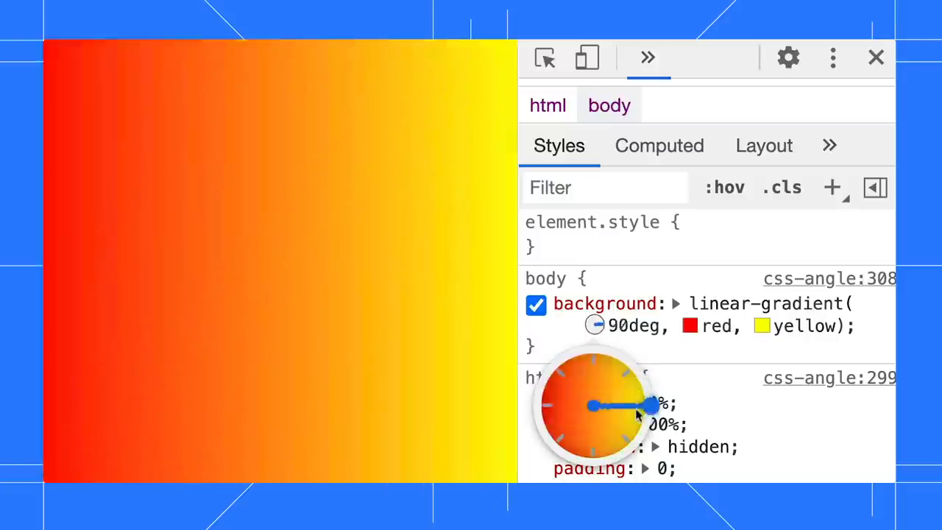
{"action": "left_click_drag", "start_coordinate": [655, 406], "coordinate": [644, 434]}
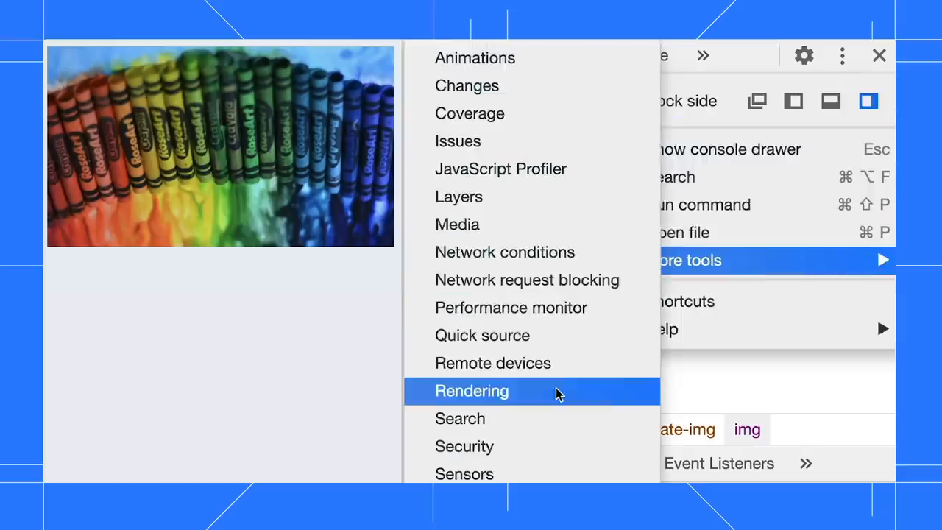
- Show the Rendering panel to disable AVIF and WebP image formats
{"action": "left_click", "coordinate": [472, 391]}
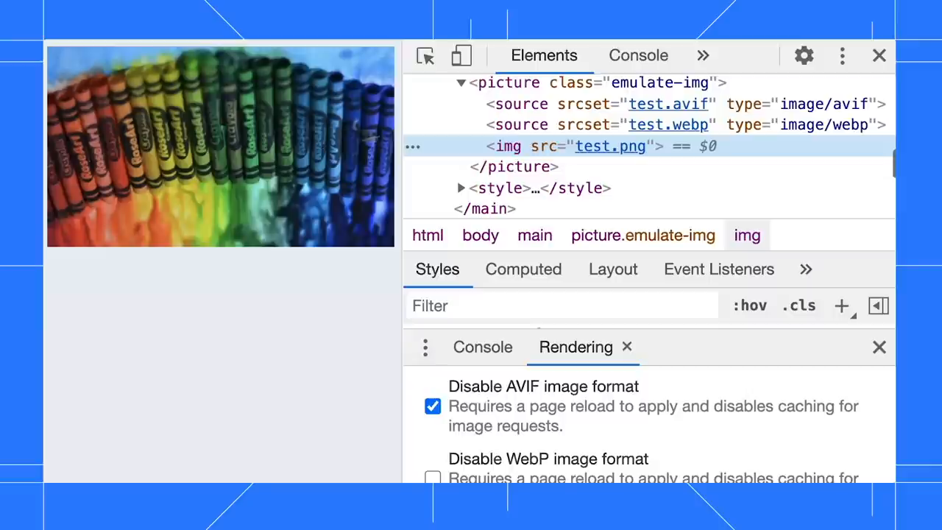
{"action": "mouse_move", "coordinate": [603, 145]}
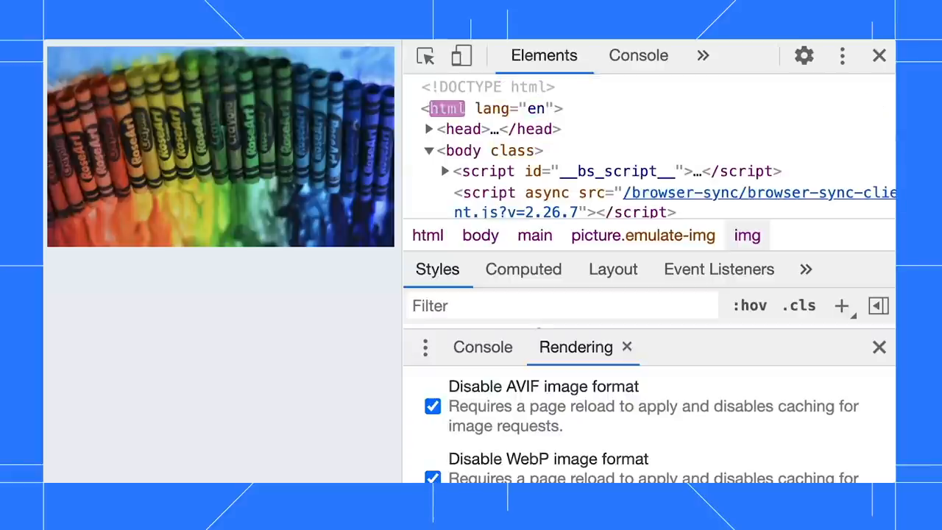
{"action": "mouse_move", "coordinate": [331, 173]}
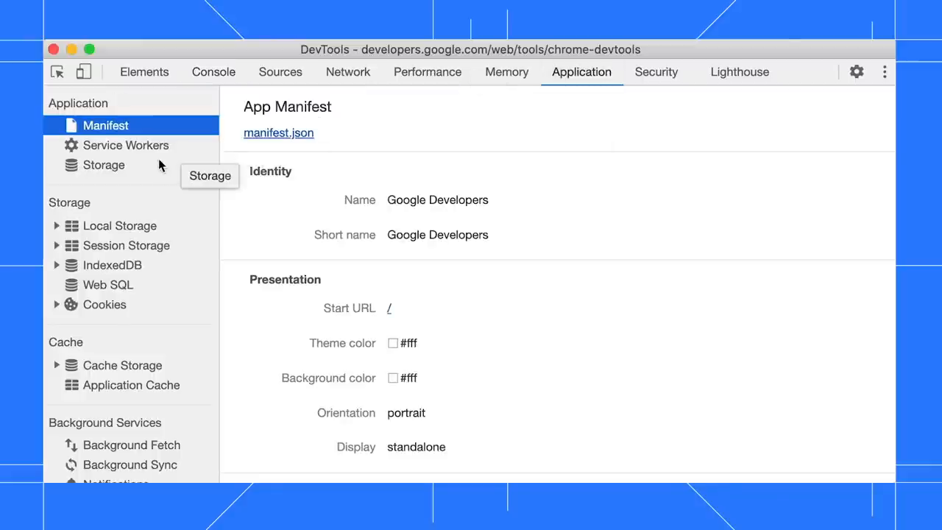
- Simulate a 1 MB custom storage quota, clear site data and reload to 0 B used
{"action": "left_click", "coordinate": [104, 165]}
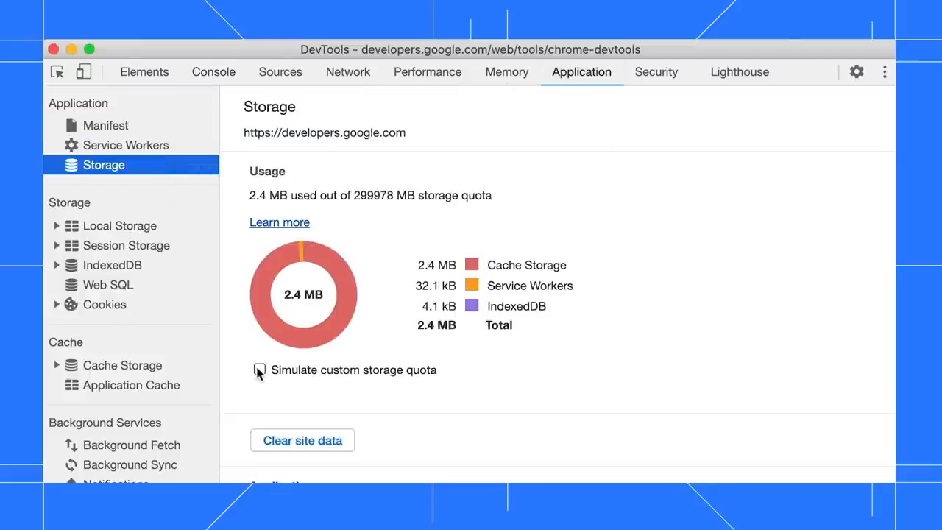
{"action": "left_click", "coordinate": [259, 370]}
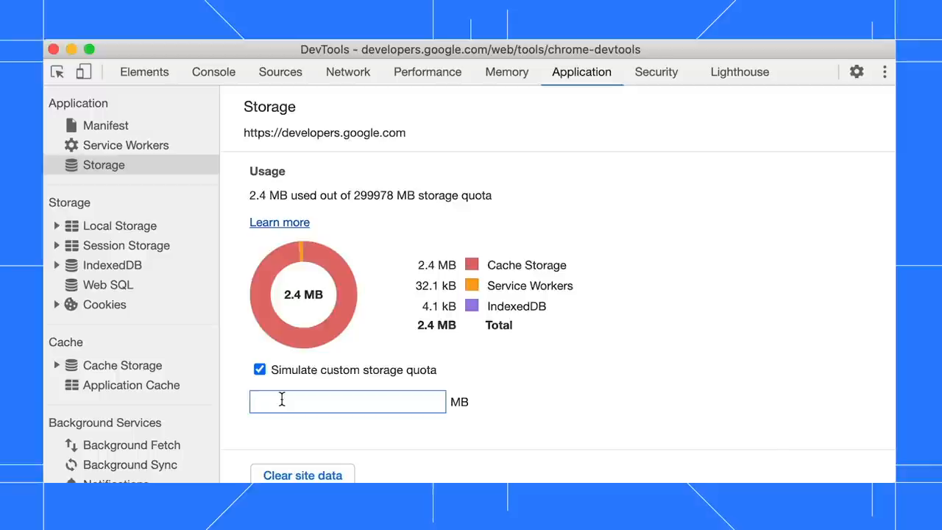
{"action": "type", "text": "1"}
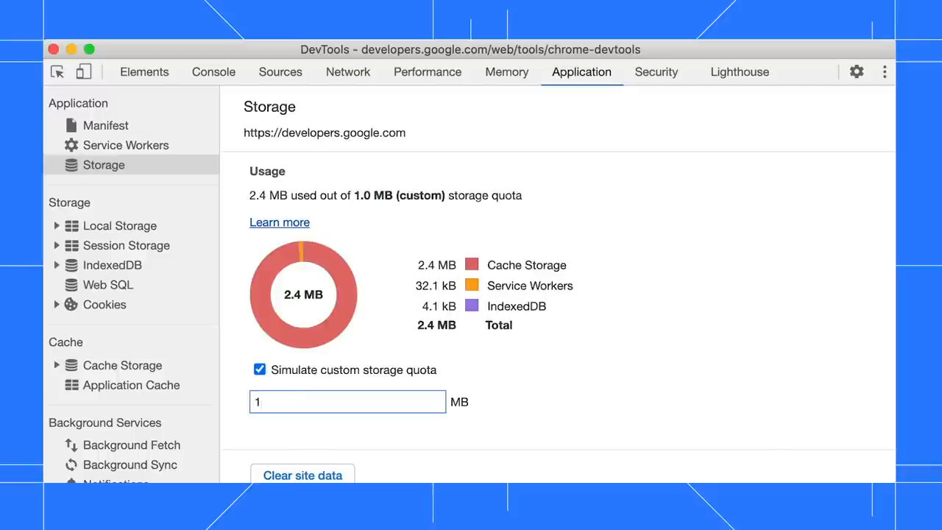
{"action": "left_click", "coordinate": [346, 401]}
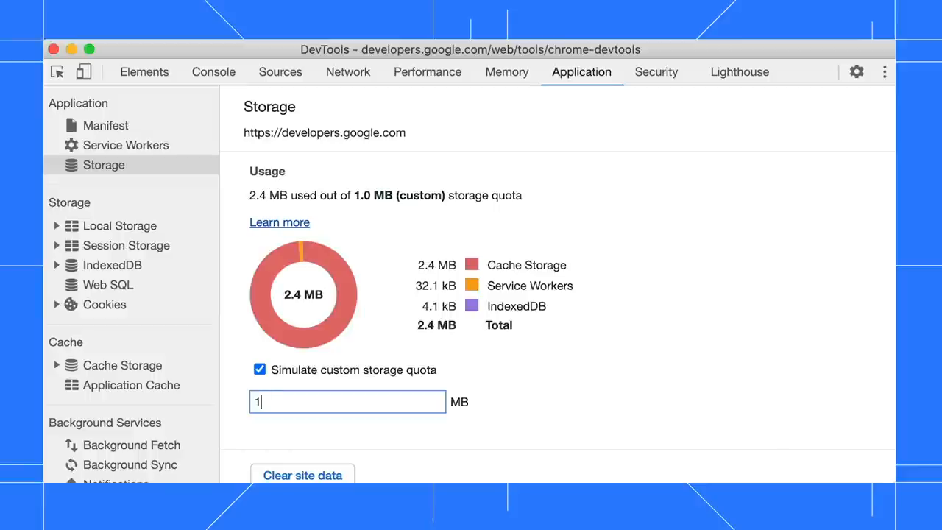
{"action": "mouse_move", "coordinate": [333, 475]}
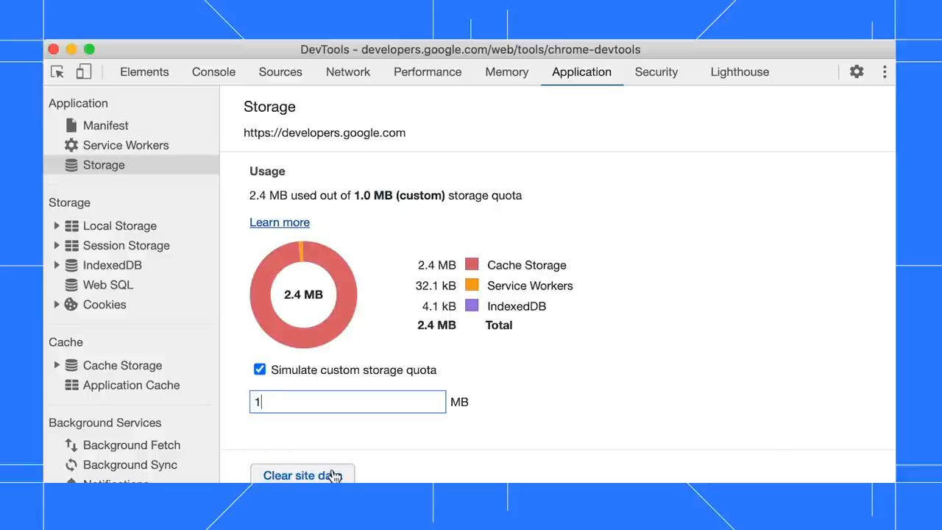
{"action": "left_click", "coordinate": [301, 476]}
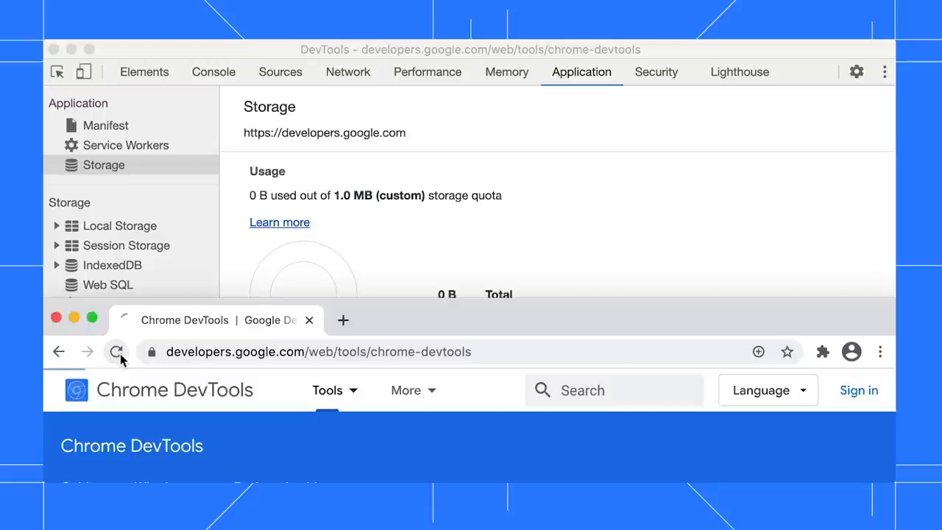
{"action": "left_click", "coordinate": [116, 351]}
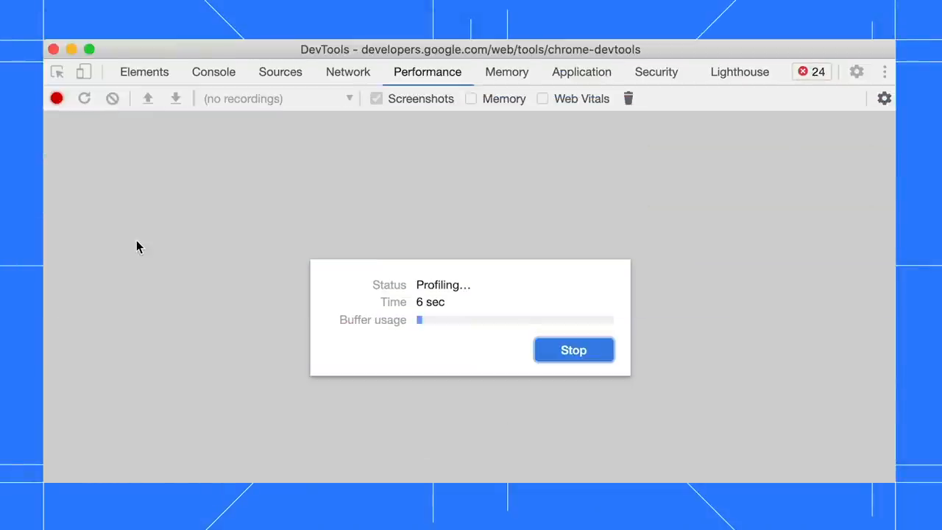
- Stop the page-load profile and show the Web Vitals track with LCP 666.9 ms and layout shifts
{"action": "left_click", "coordinate": [573, 350]}
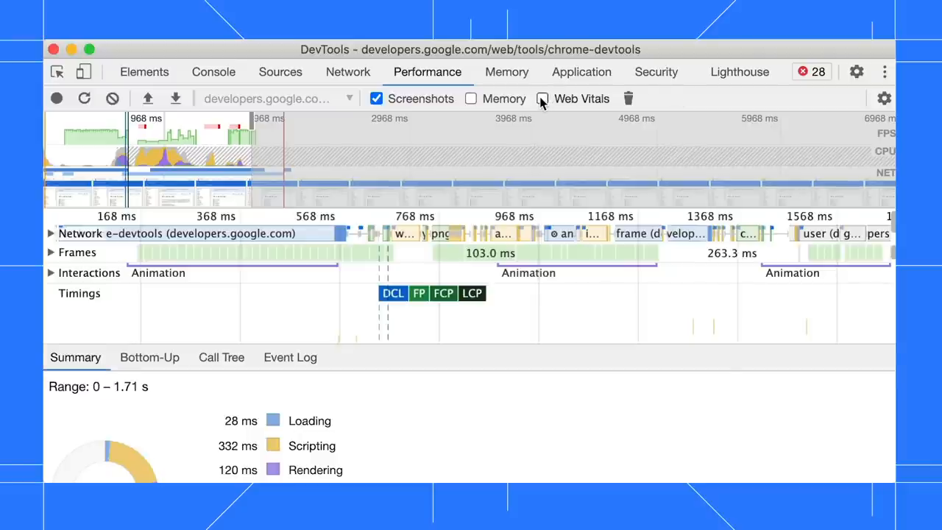
{"action": "left_click", "coordinate": [542, 99]}
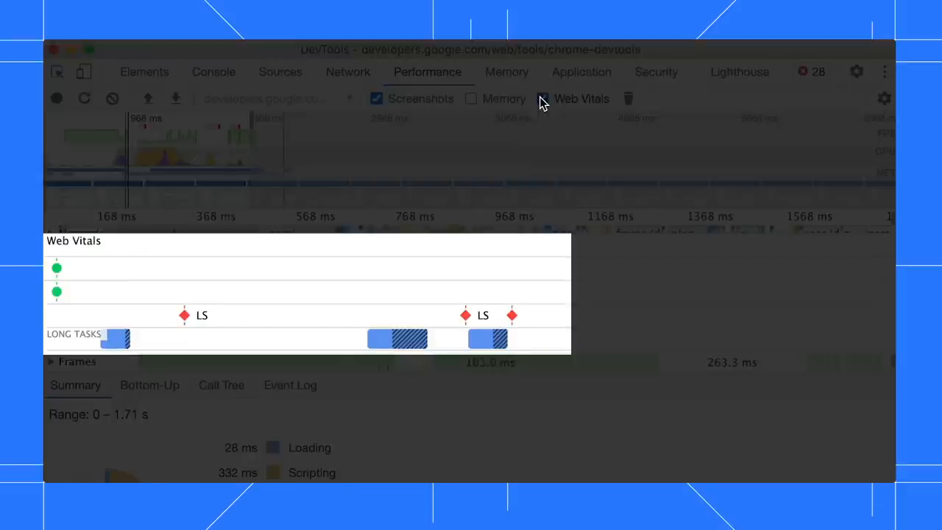
{"action": "left_click", "coordinate": [542, 99]}
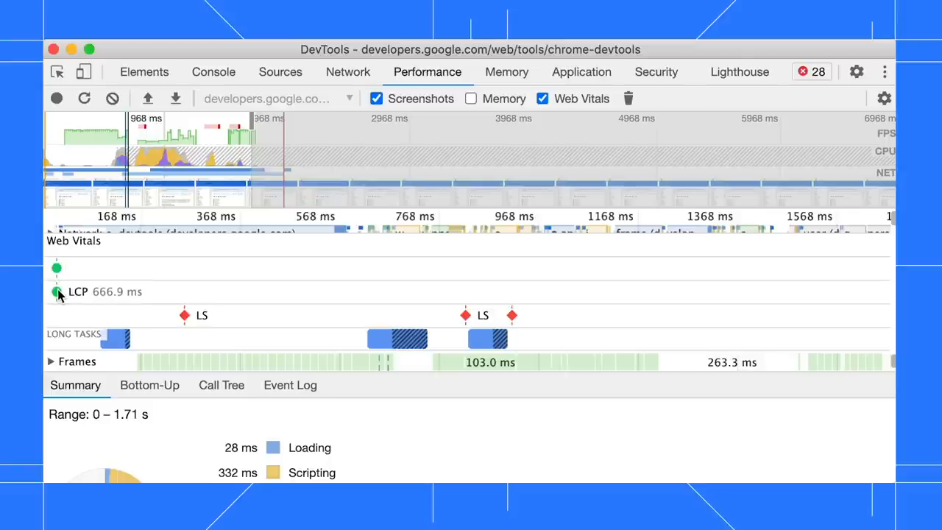
{"action": "mouse_move", "coordinate": [184, 315]}
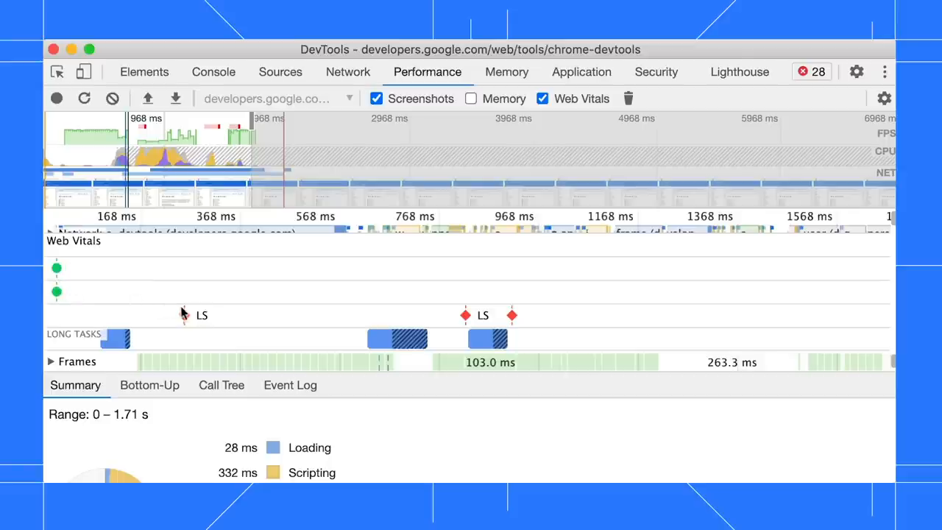
{"action": "mouse_move", "coordinate": [185, 315]}
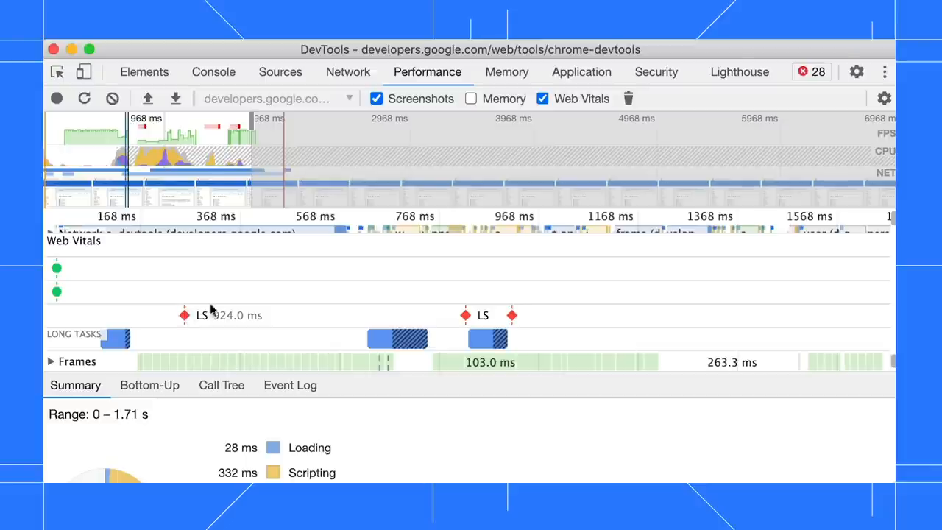
{"action": "mouse_move", "coordinate": [222, 307]}
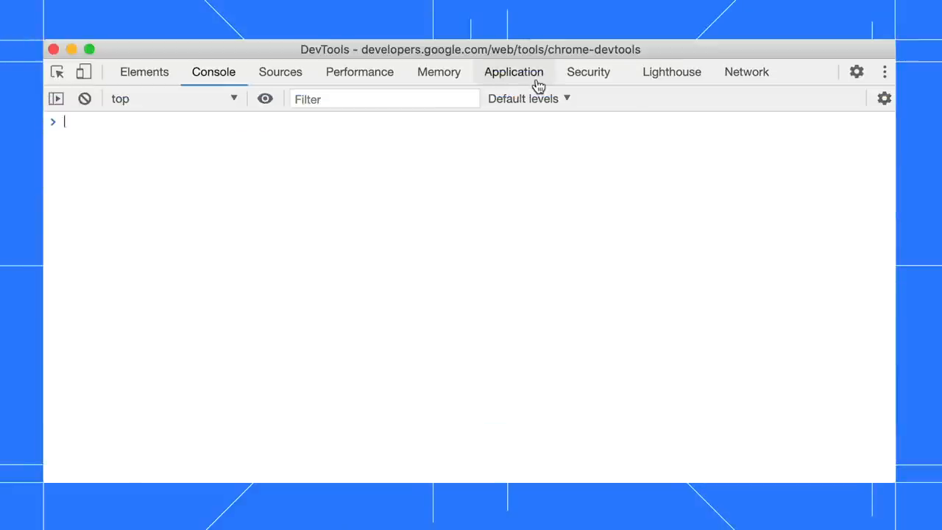
- From Application > Service Workers, list the network requests of developers.google.com's service worker
{"action": "left_click", "coordinate": [513, 71]}
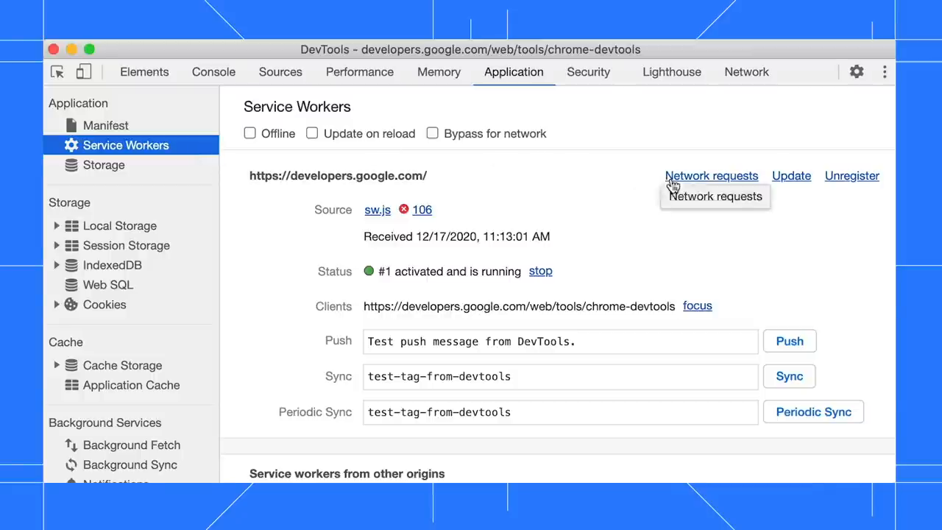
{"action": "left_click", "coordinate": [710, 175]}
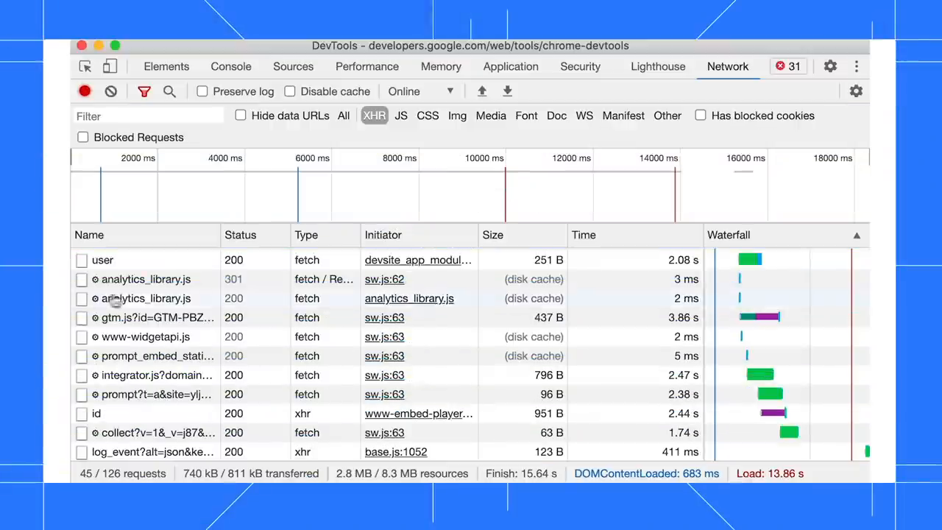
- Explore Copy options for analytics_library.js, show its Headers and a response header's copy actions
{"action": "right_click", "coordinate": [146, 298]}
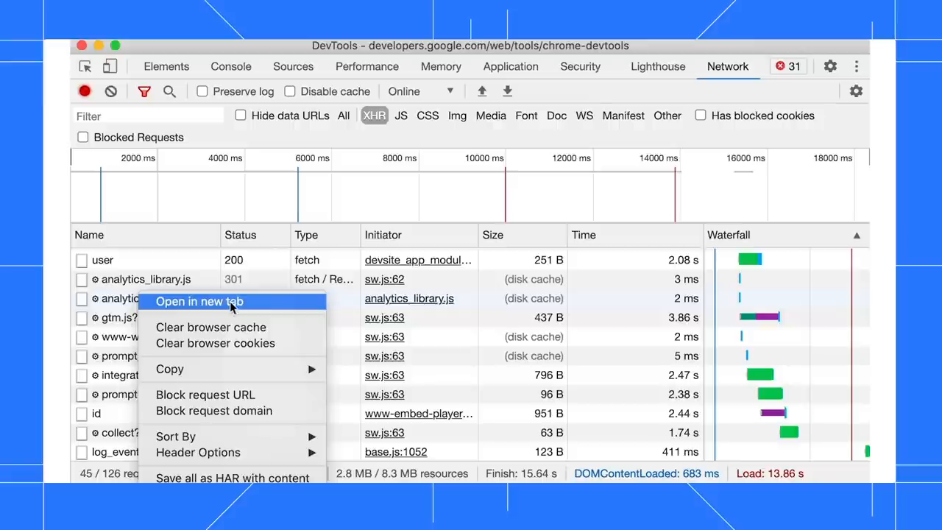
{"action": "mouse_move", "coordinate": [169, 368]}
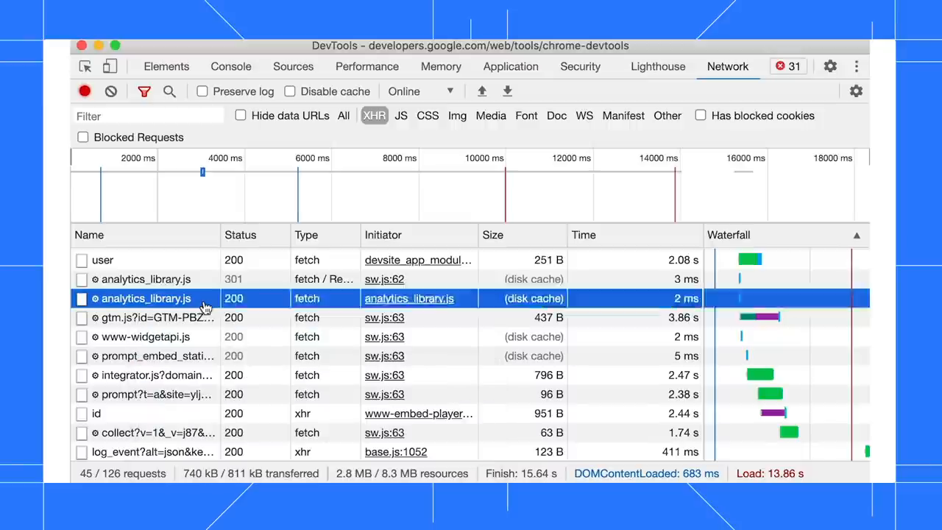
{"action": "left_click", "coordinate": [146, 298]}
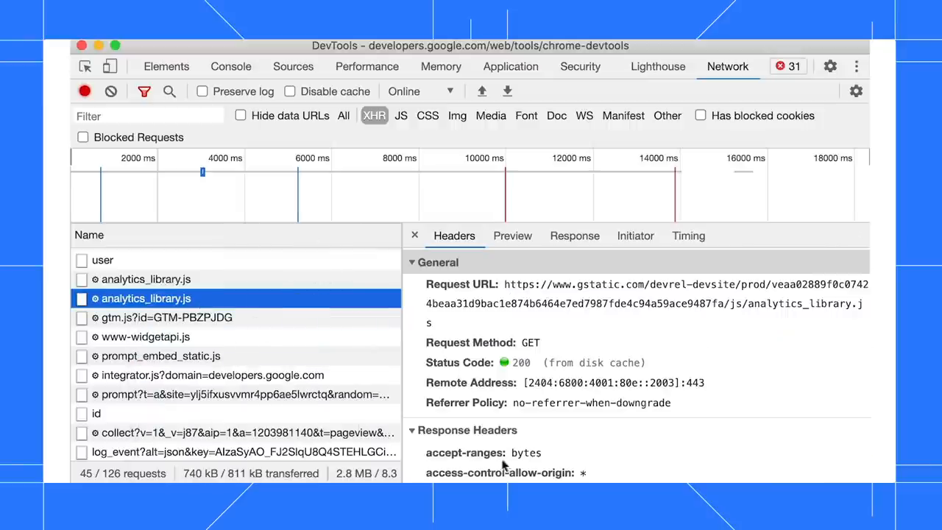
{"action": "right_click", "coordinate": [482, 452]}
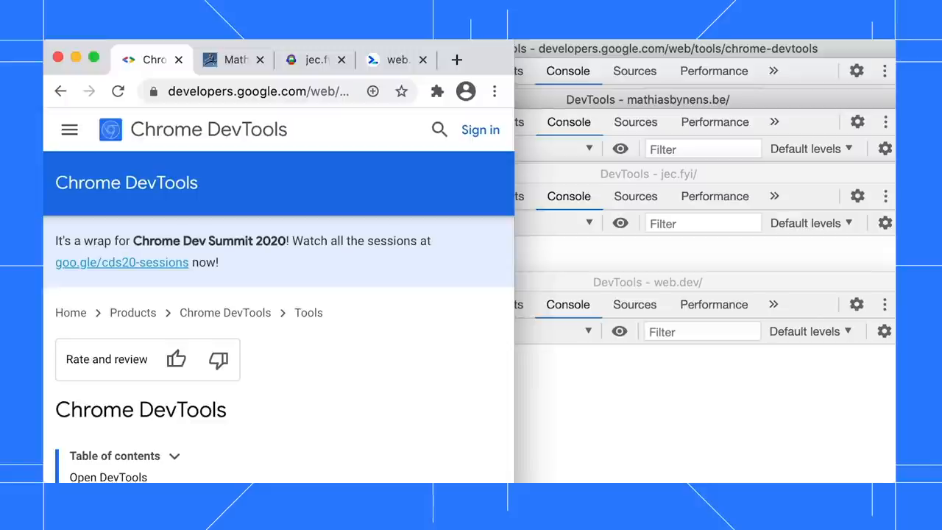
{"action": "mouse_move", "coordinate": [630, 458]}
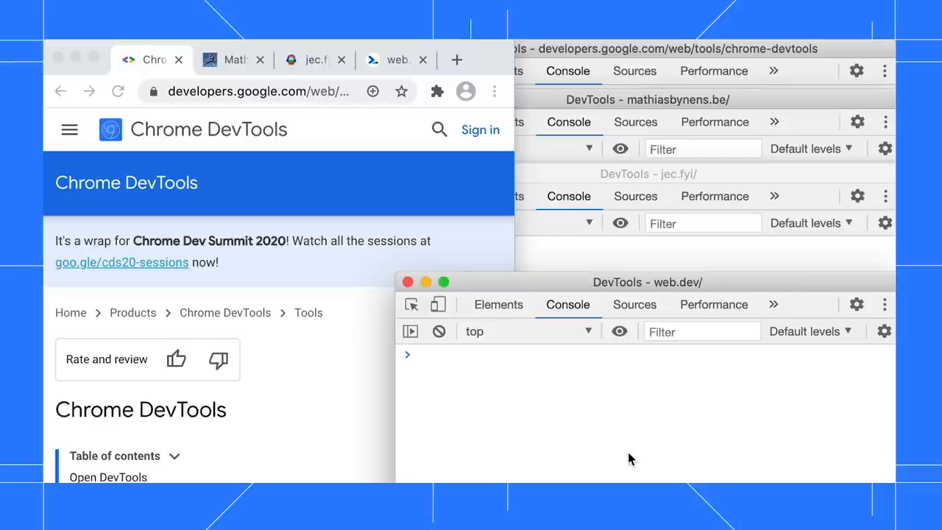
- Filter the command menu with 'deb' to surface Drawer: Focus debuggee
{"action": "key", "text": "ctrl+shift+p"}
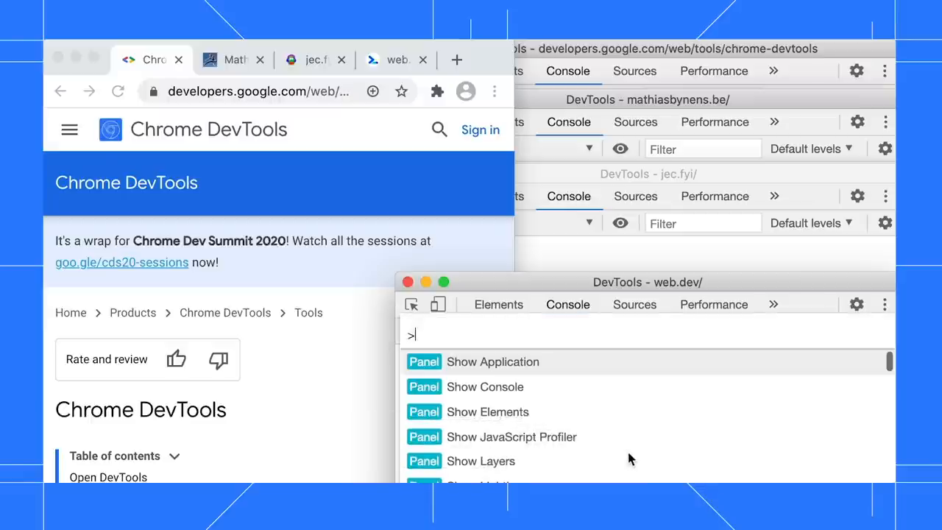
{"action": "type", "text": "de"}
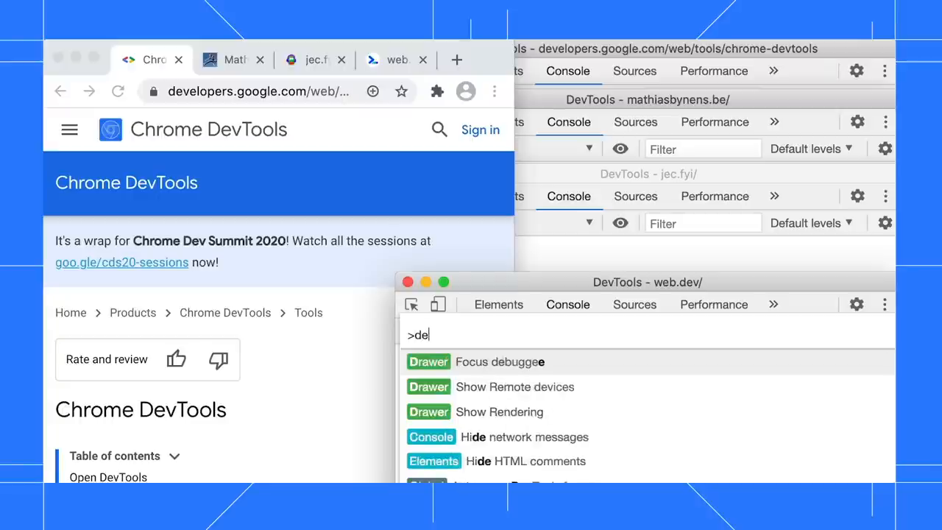
{"action": "type", "text": "b"}
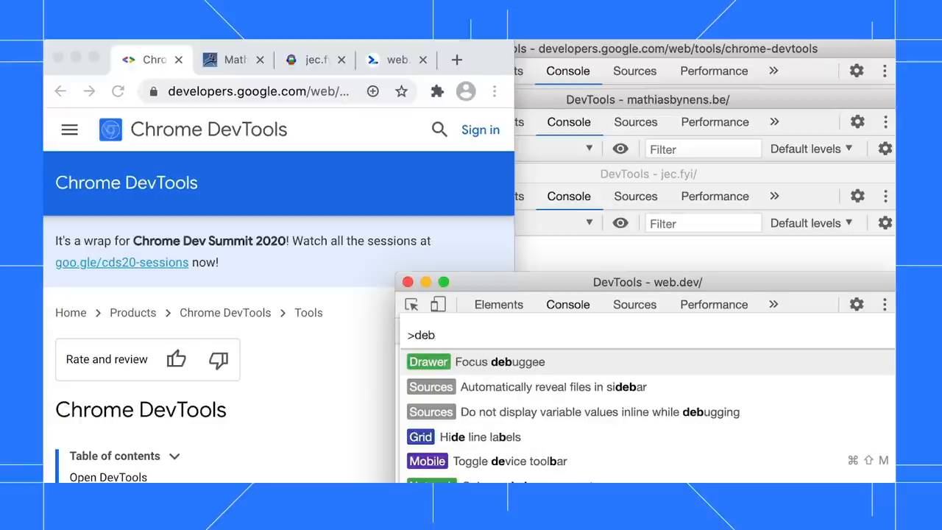